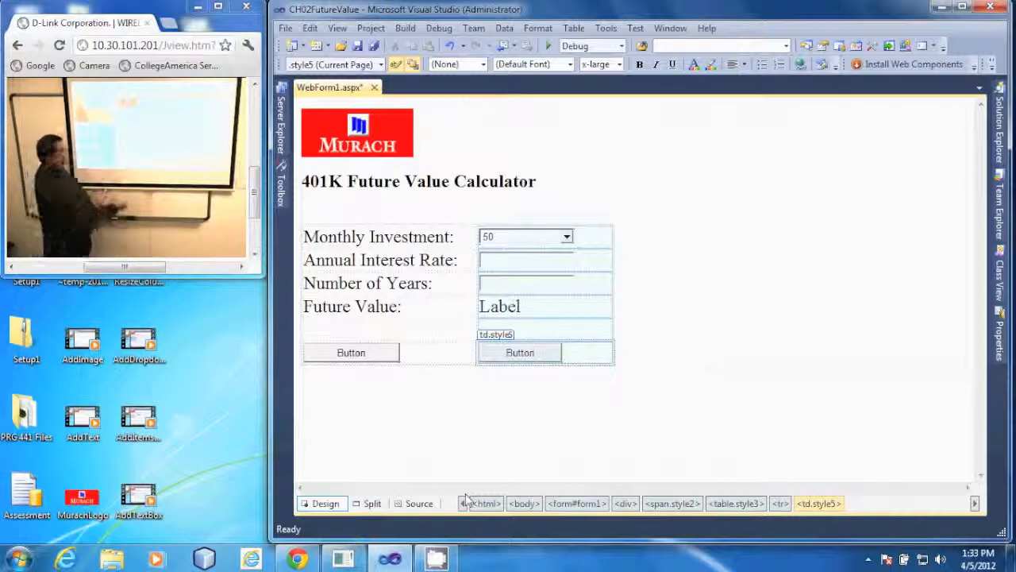
Select Button2, the second button in the calculator table's last row.
{"action": "left_click", "coordinate": [519, 352]}
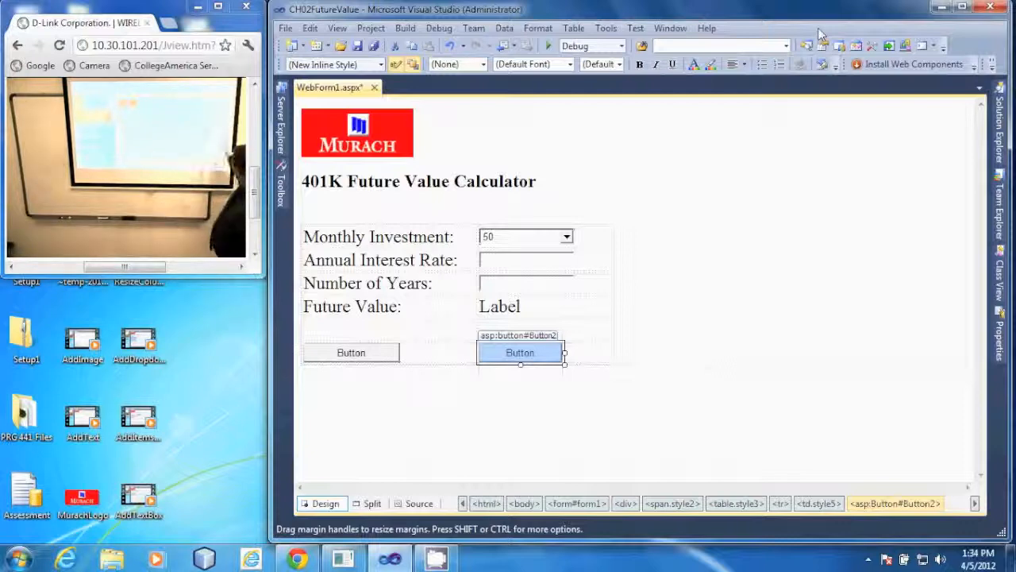
Show Button2's properties, with ID Button2 and Text Button, in the Properties window.
{"action": "left_click", "coordinate": [520, 352]}
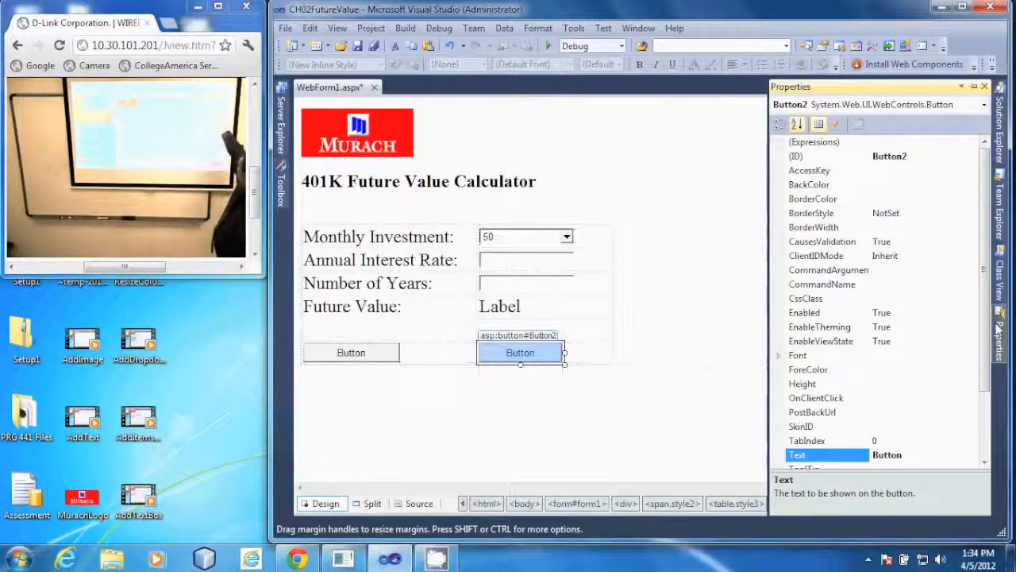
{"action": "left_click", "coordinate": [796, 155]}
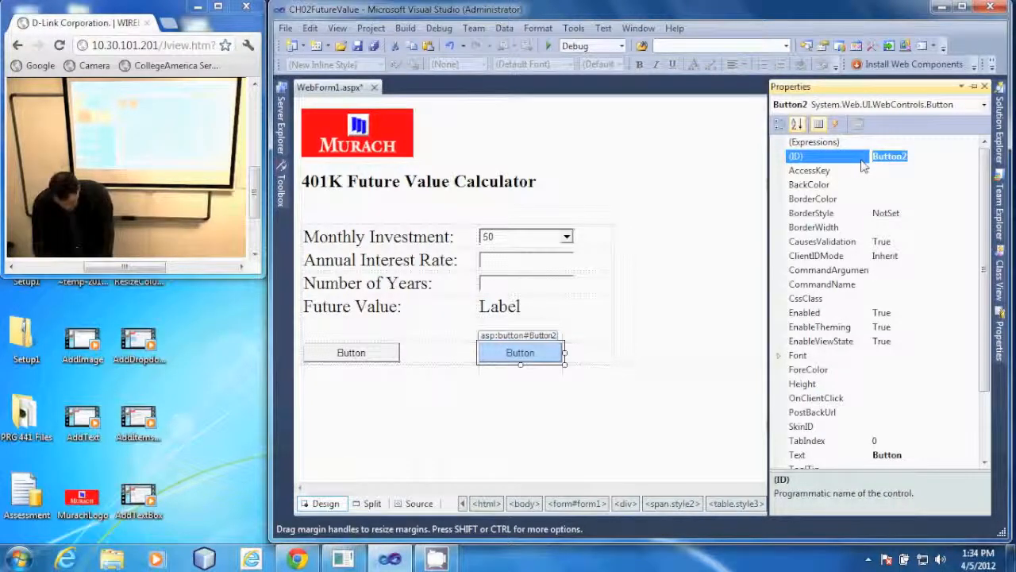
Enter cmdClear as the (ID) value in place of Button2.
{"action": "type", "text": "cmd"}
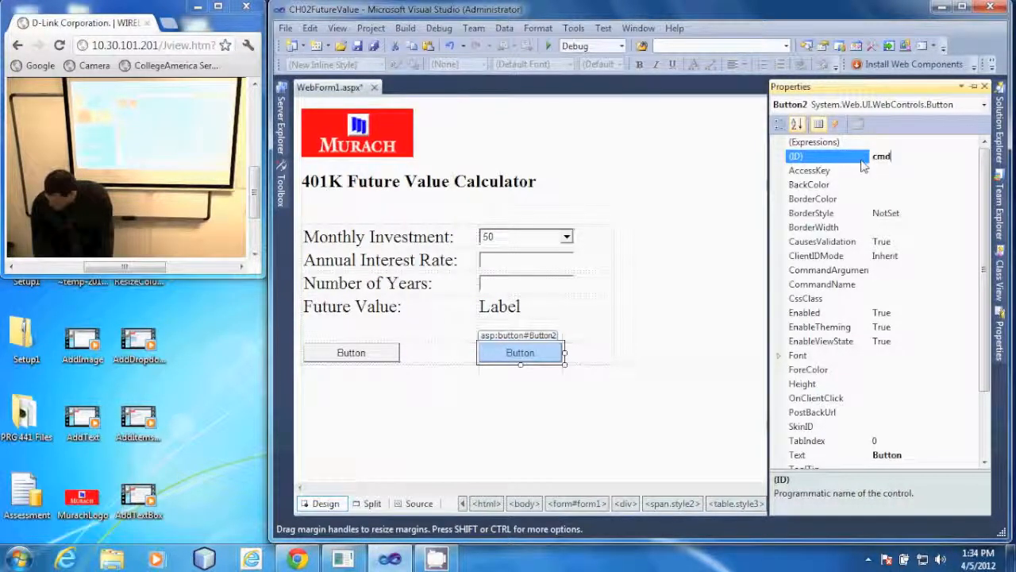
{"action": "type", "text": "Clear"}
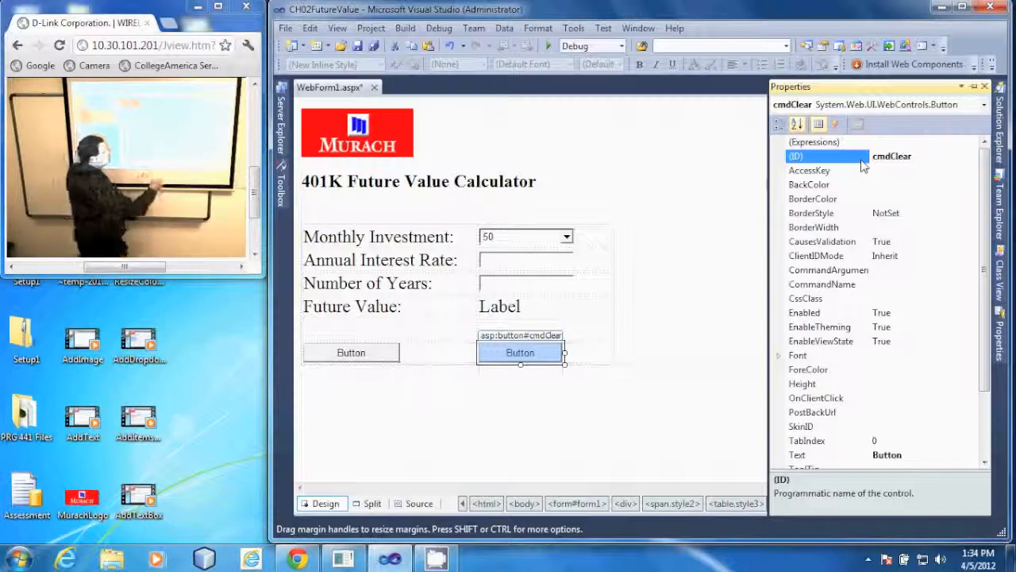
Set the cmdClear button's Text property to Clear.
{"action": "left_click", "coordinate": [796, 454]}
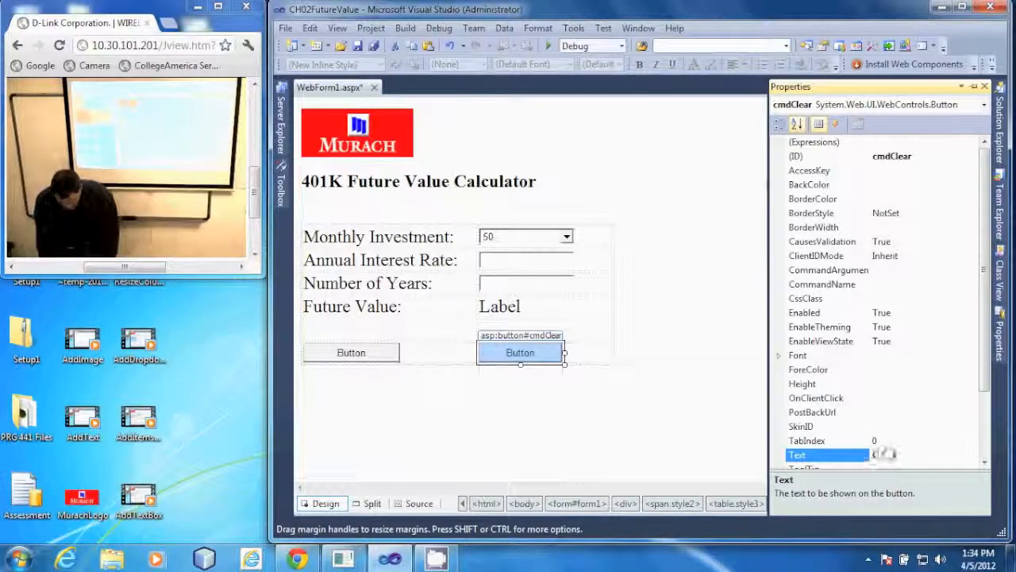
{"action": "type", "text": "Clear"}
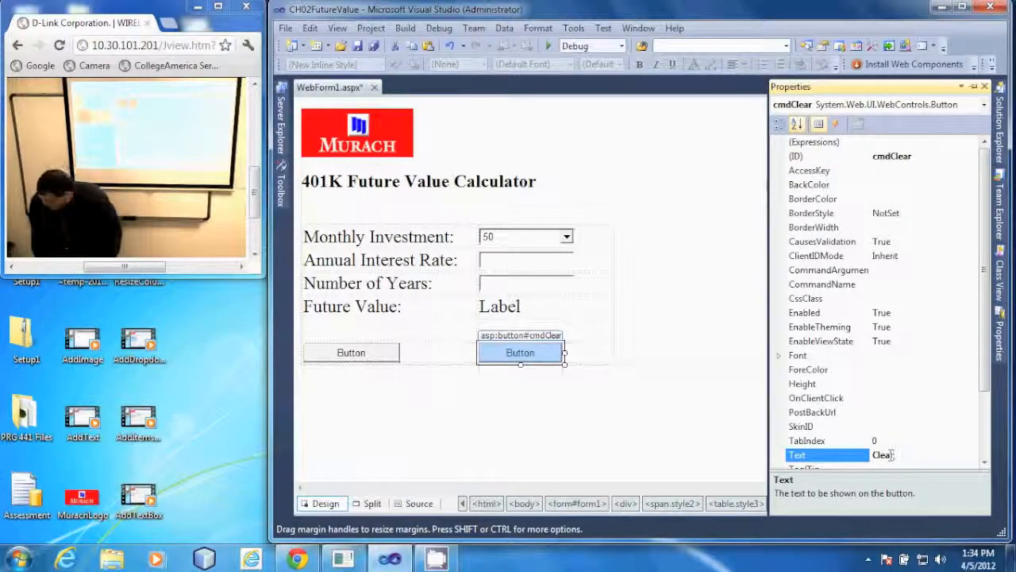
{"action": "type", "text": "Clear"}
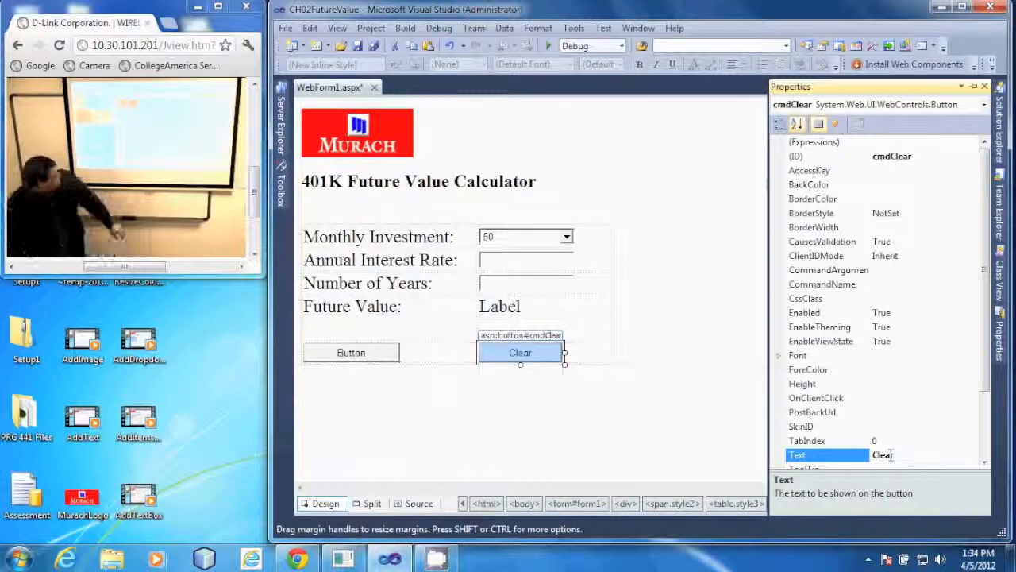